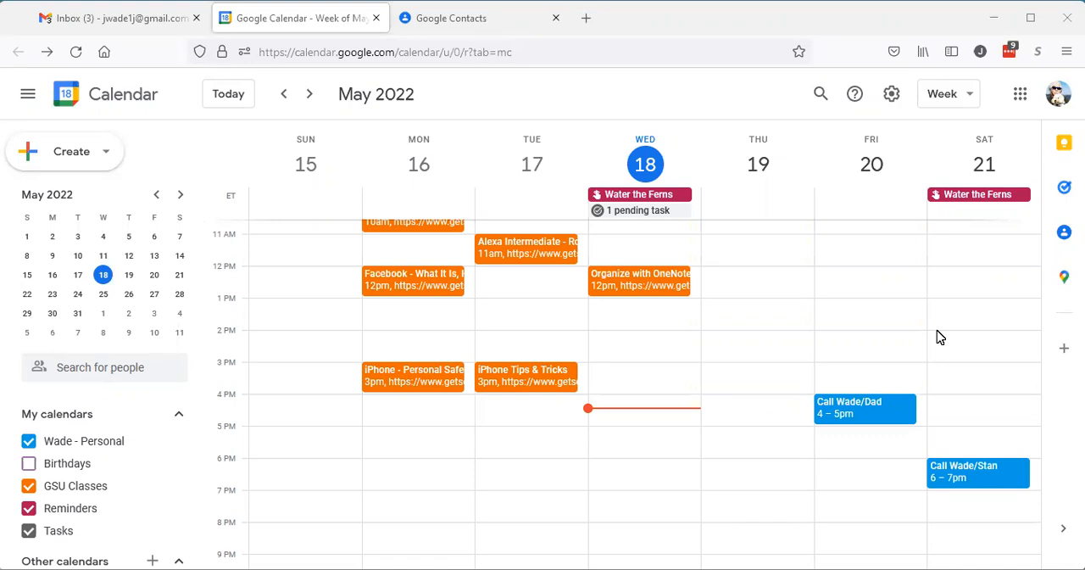
{"action": "mouse_move", "coordinate": [685, 287]}
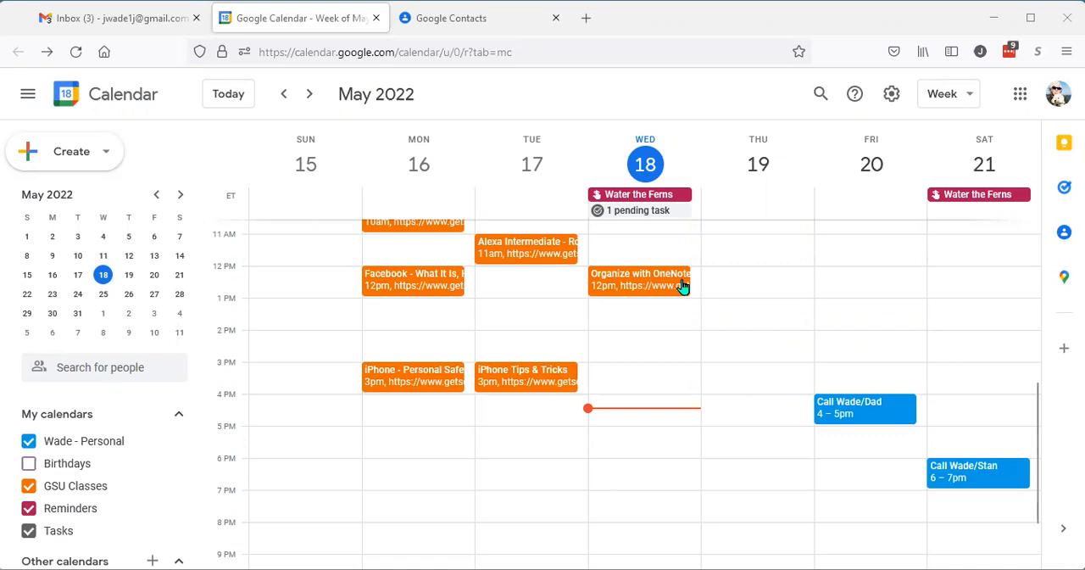
{"action": "mouse_move", "coordinate": [634, 294]}
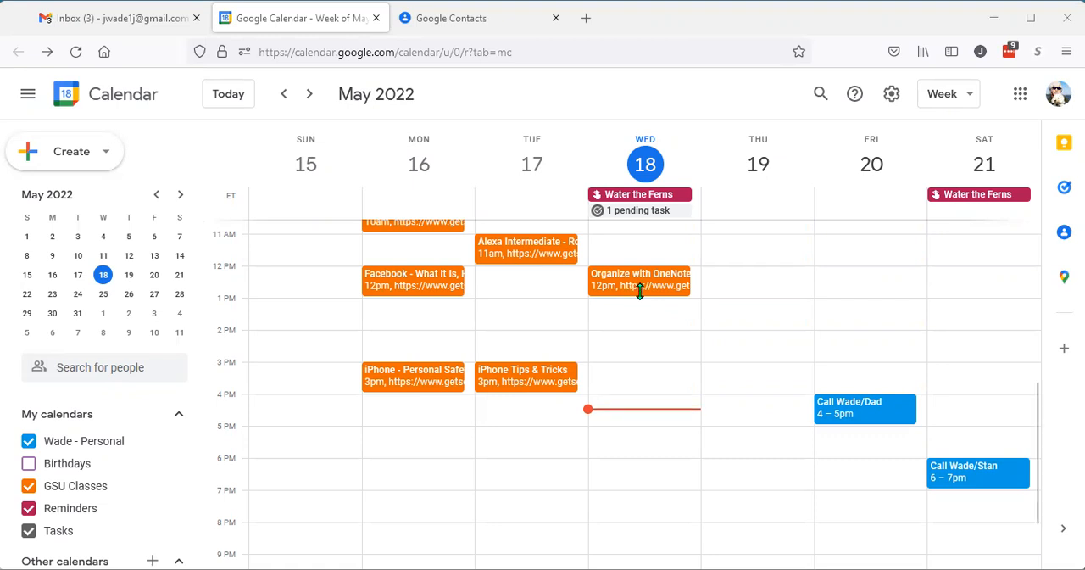
{"action": "mouse_move", "coordinate": [654, 323]}
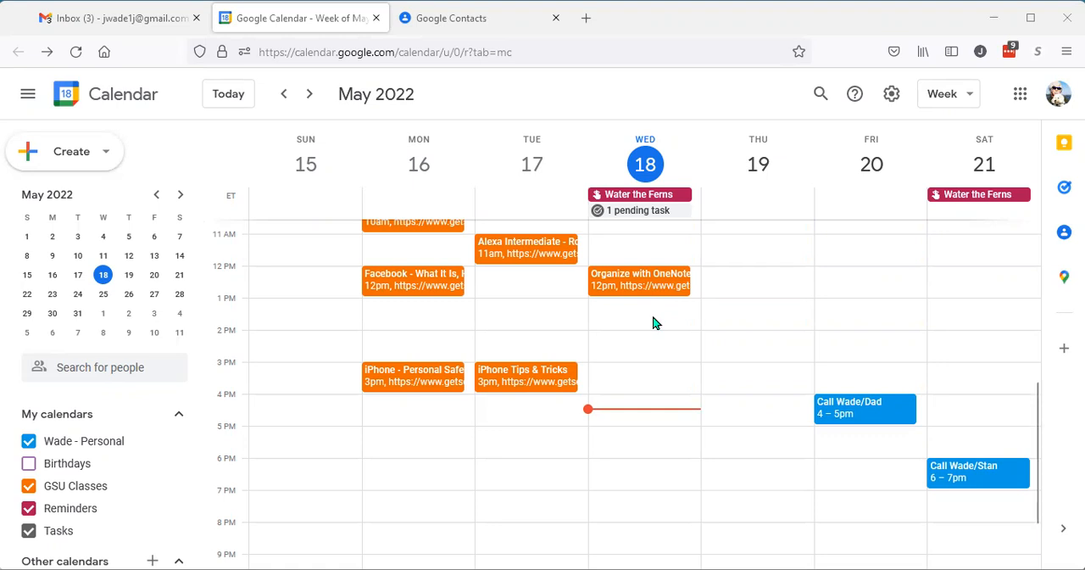
{"action": "mouse_move", "coordinate": [750, 446]}
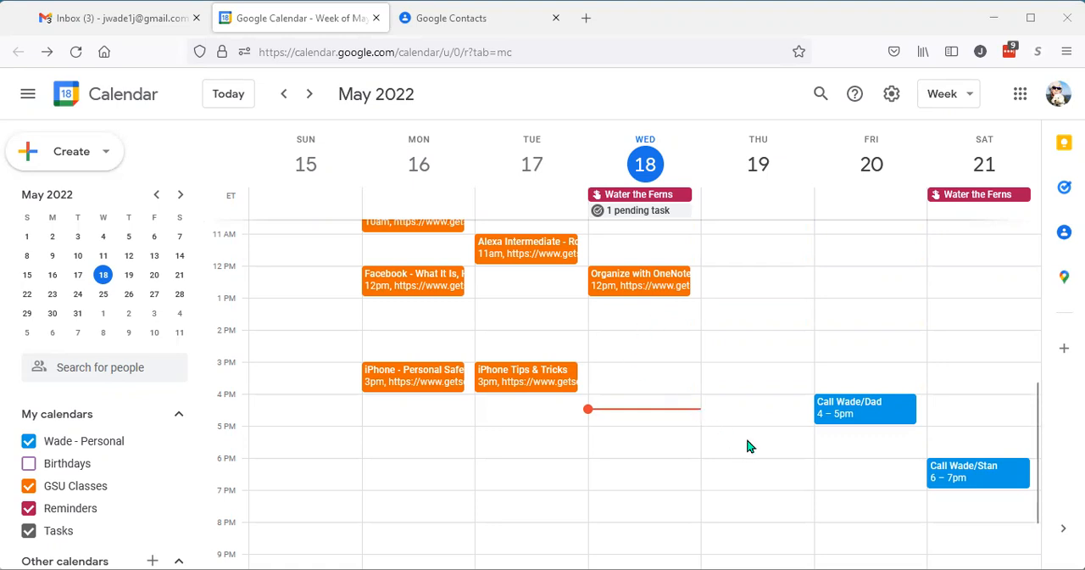
Create a 'Take out trash' reminder on Thursday, May 19 at 5pm
{"action": "left_click", "coordinate": [751, 433]}
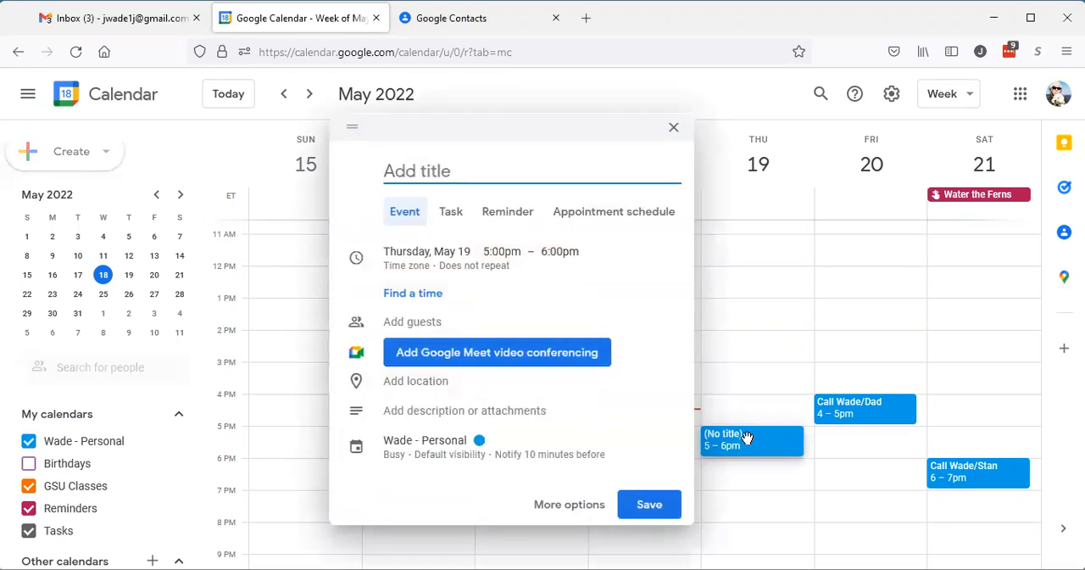
{"action": "type", "text": "Take o"}
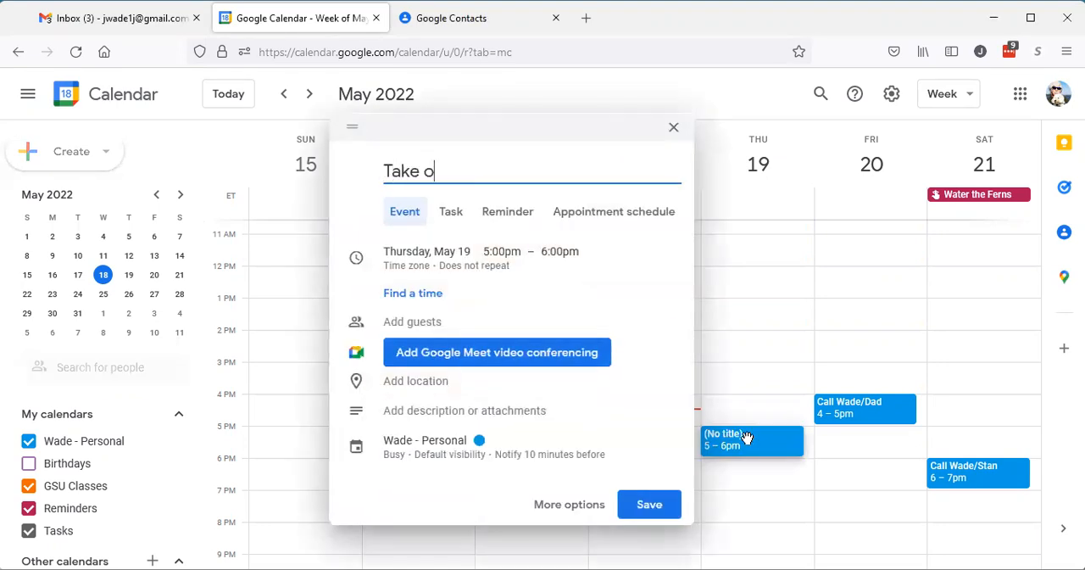
{"action": "type", "text": "ut trash"}
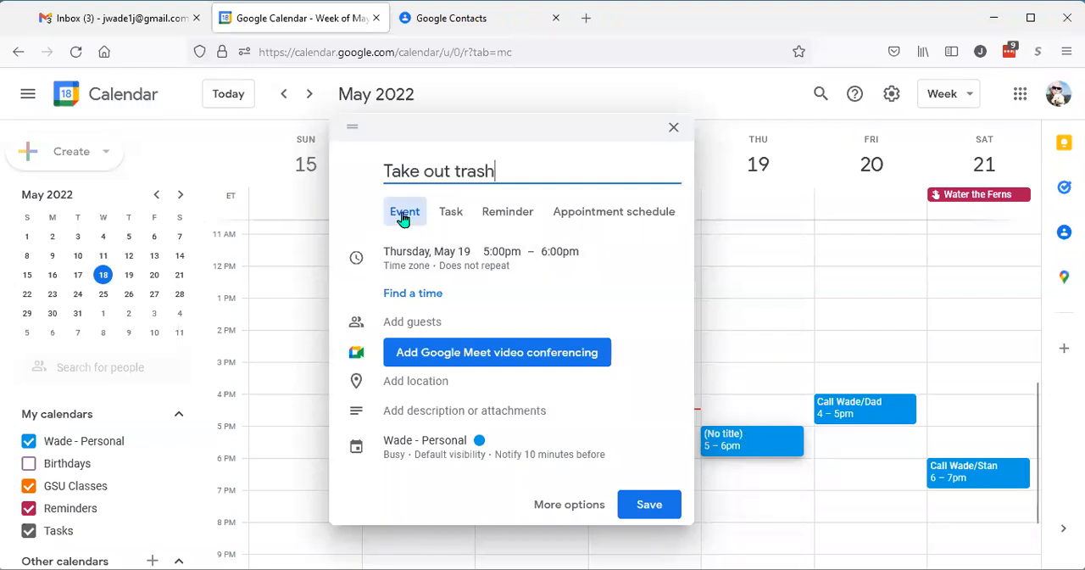
{"action": "mouse_move", "coordinate": [507, 211]}
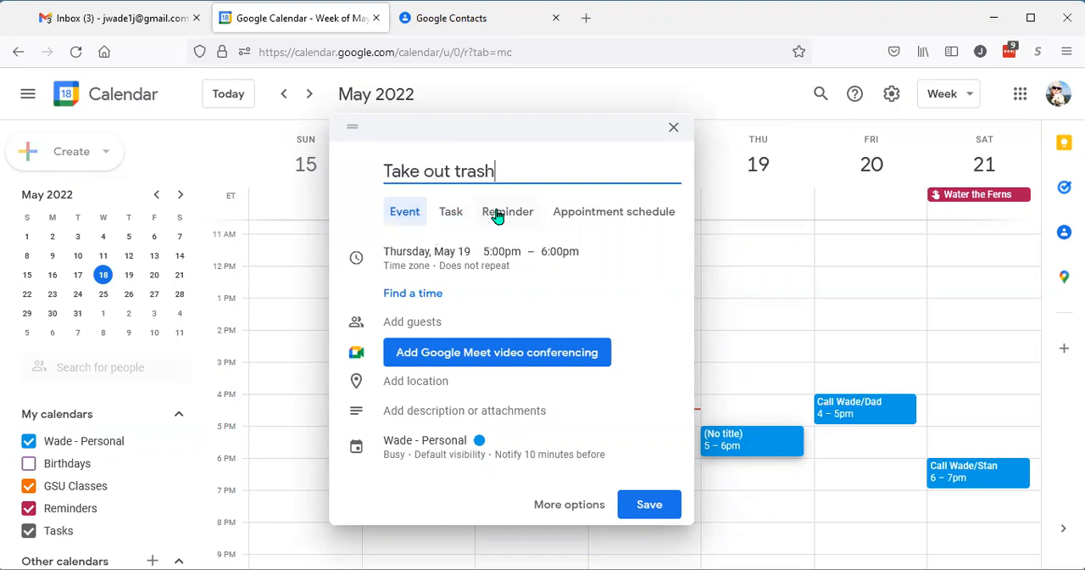
{"action": "left_click", "coordinate": [507, 211]}
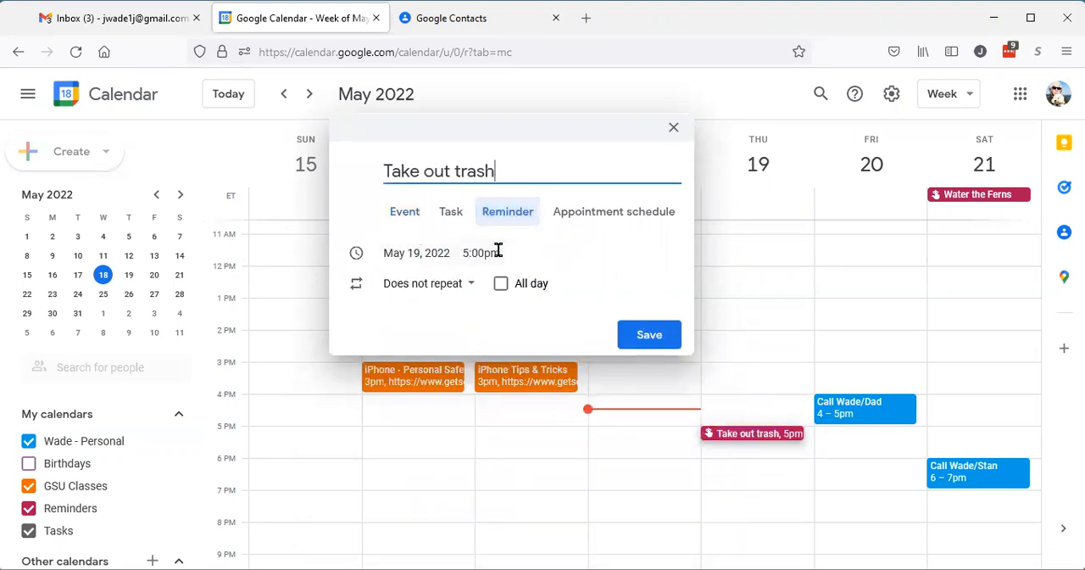
{"action": "mouse_move", "coordinate": [410, 289]}
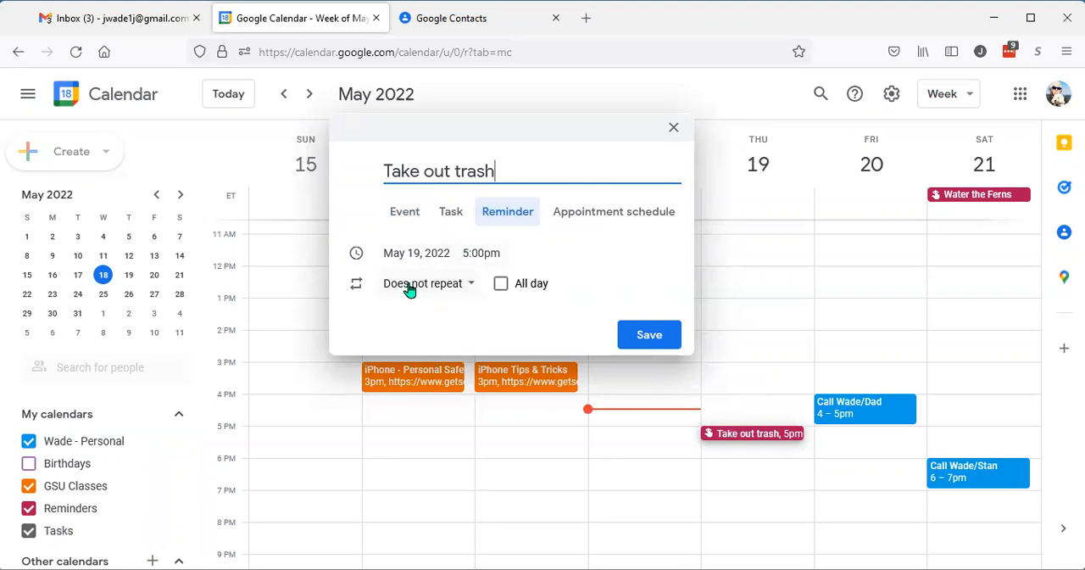
Set the reminder to repeat weekly on Thursday and save it
{"action": "left_click", "coordinate": [424, 283]}
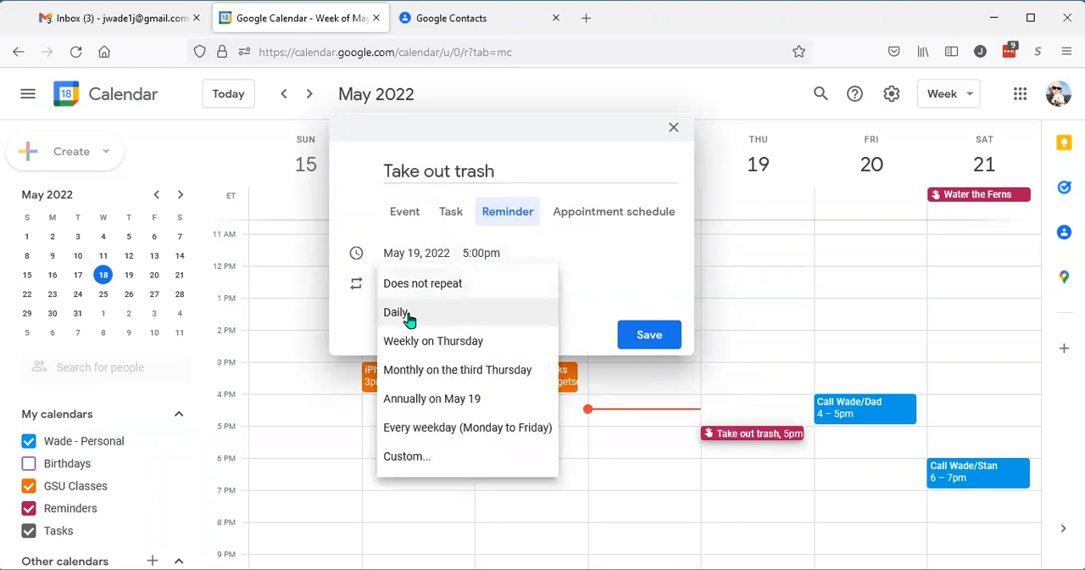
{"action": "left_click", "coordinate": [434, 340]}
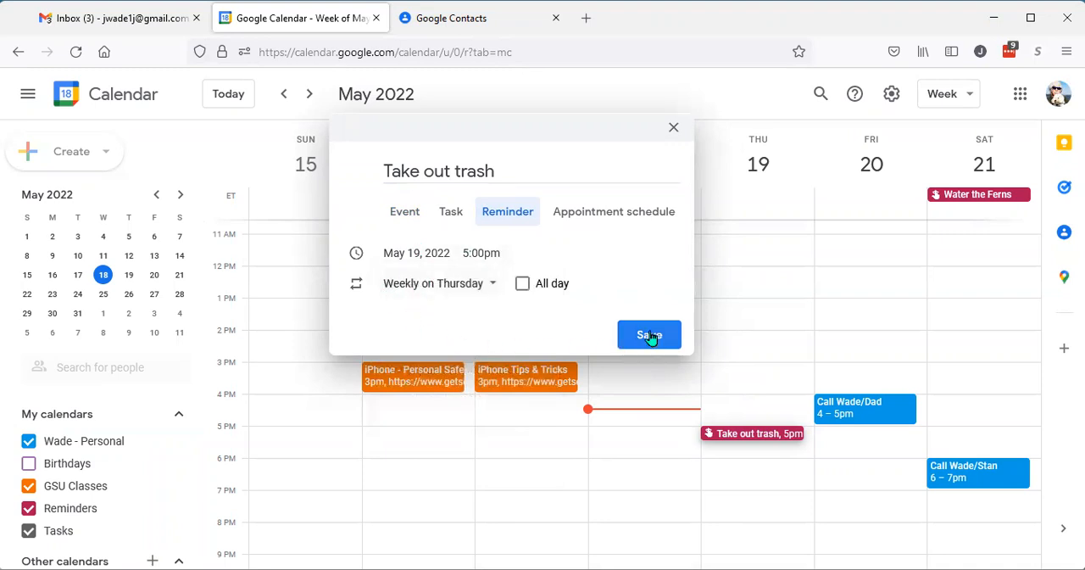
{"action": "left_click", "coordinate": [648, 334]}
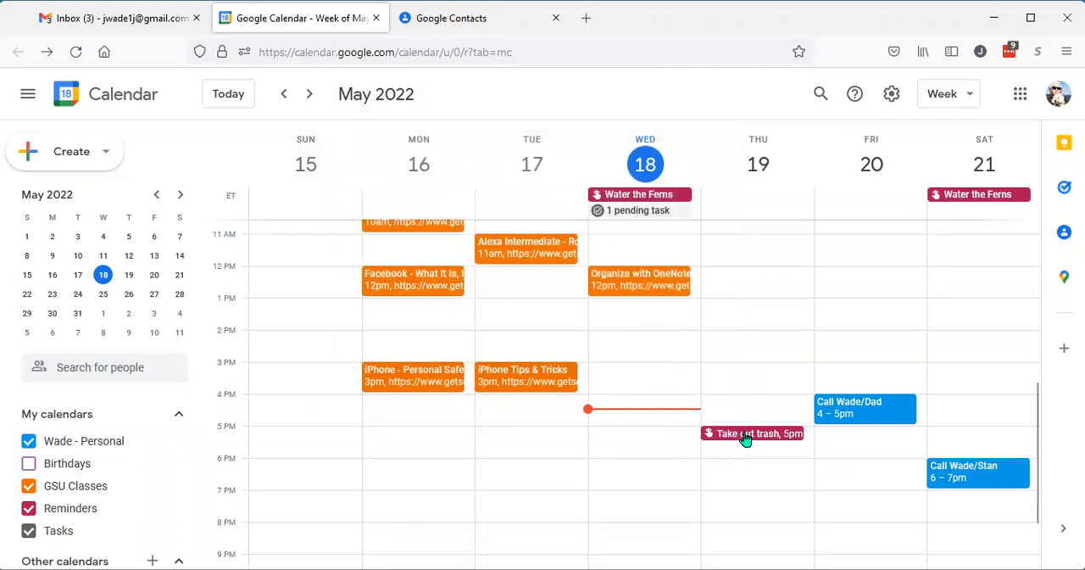
{"action": "left_click", "coordinate": [309, 94]}
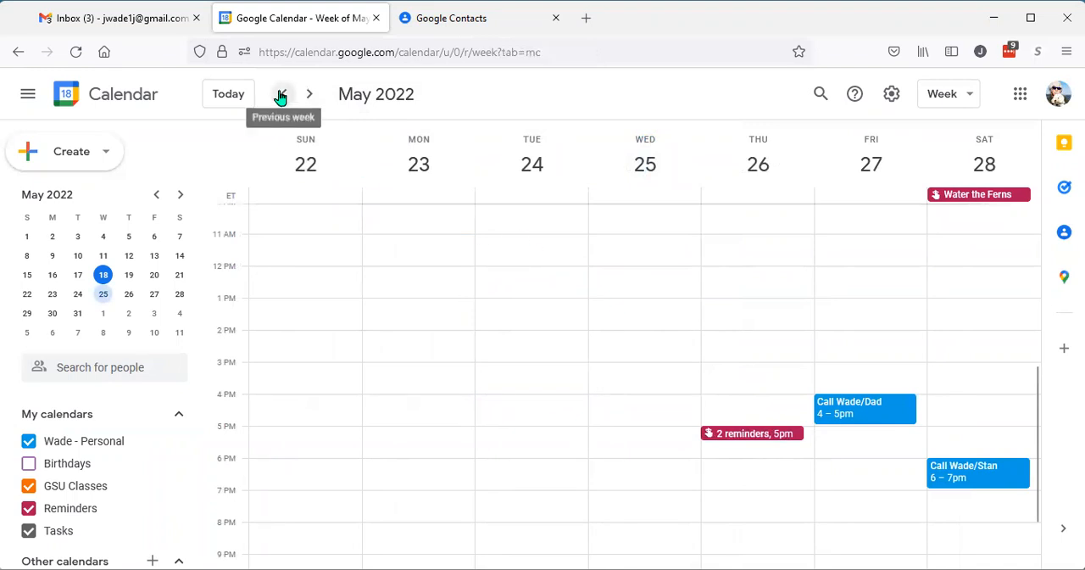
{"action": "left_click", "coordinate": [283, 94]}
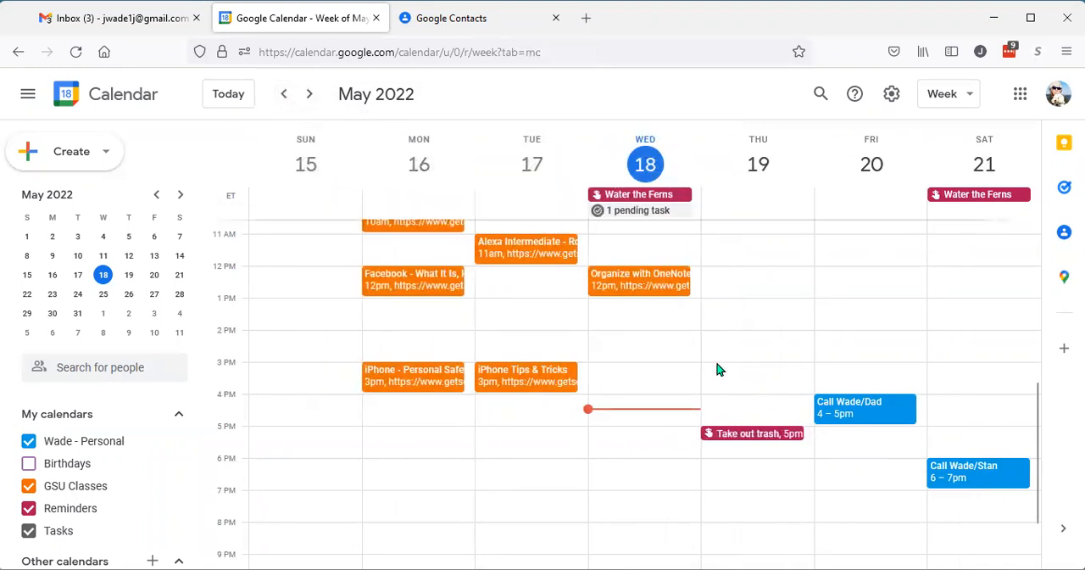
{"action": "mouse_move", "coordinate": [749, 439]}
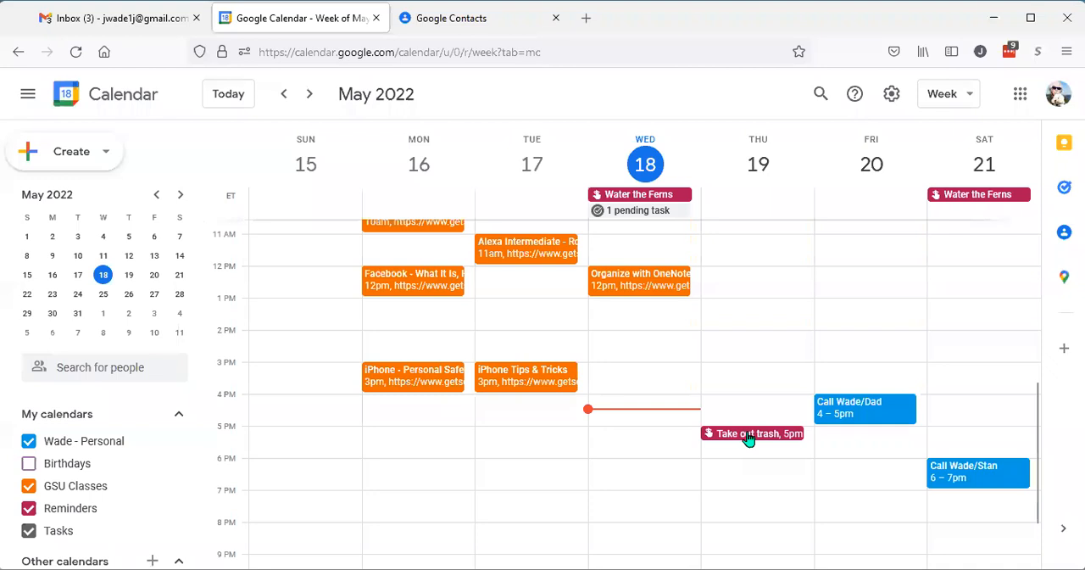
Mark the Thursday 'Take out trash' reminder as done
{"action": "left_click", "coordinate": [753, 433]}
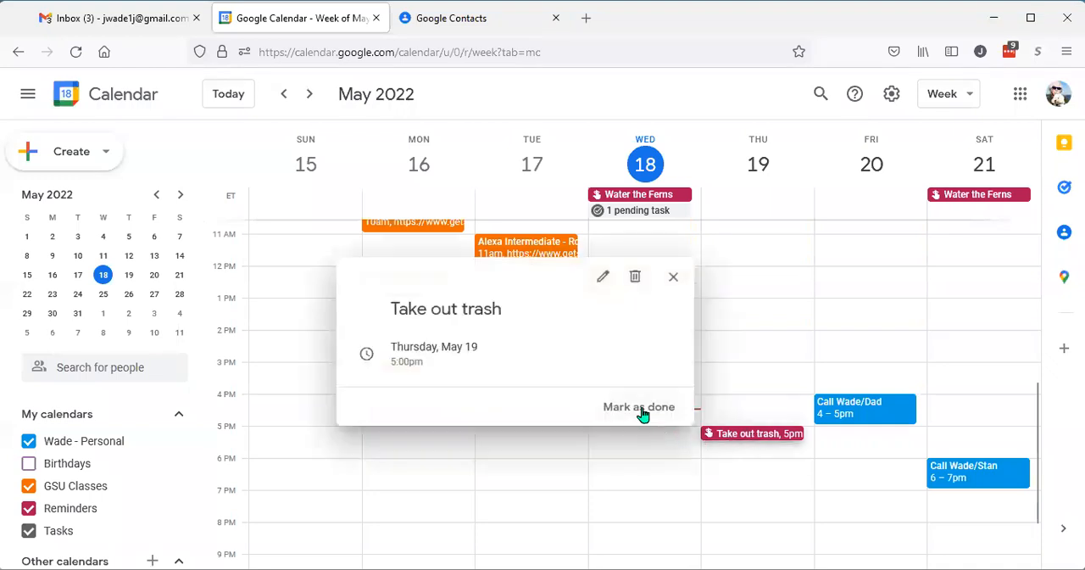
{"action": "left_click", "coordinate": [638, 407]}
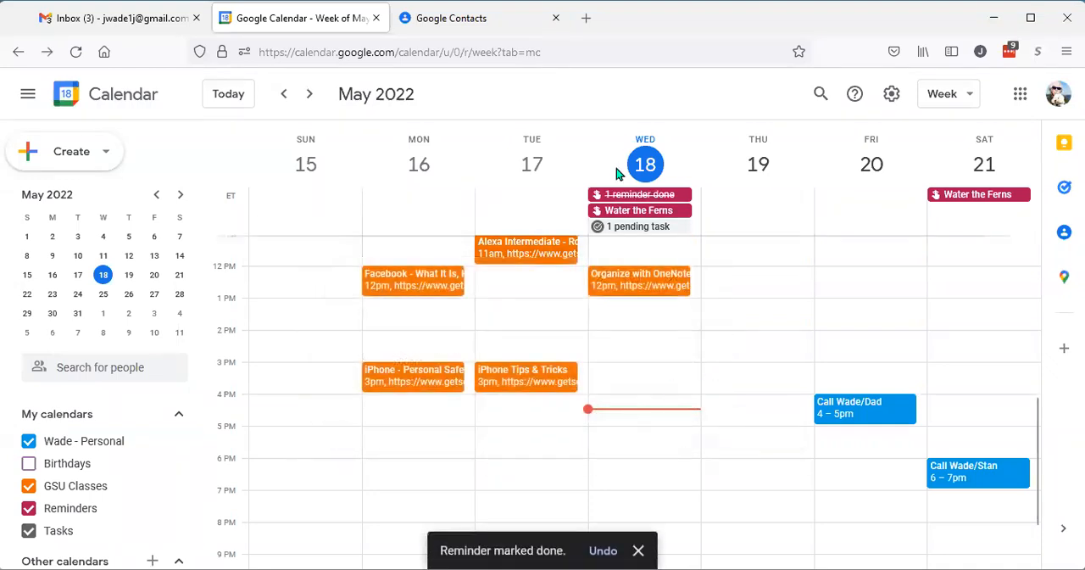
{"action": "mouse_move", "coordinate": [761, 239]}
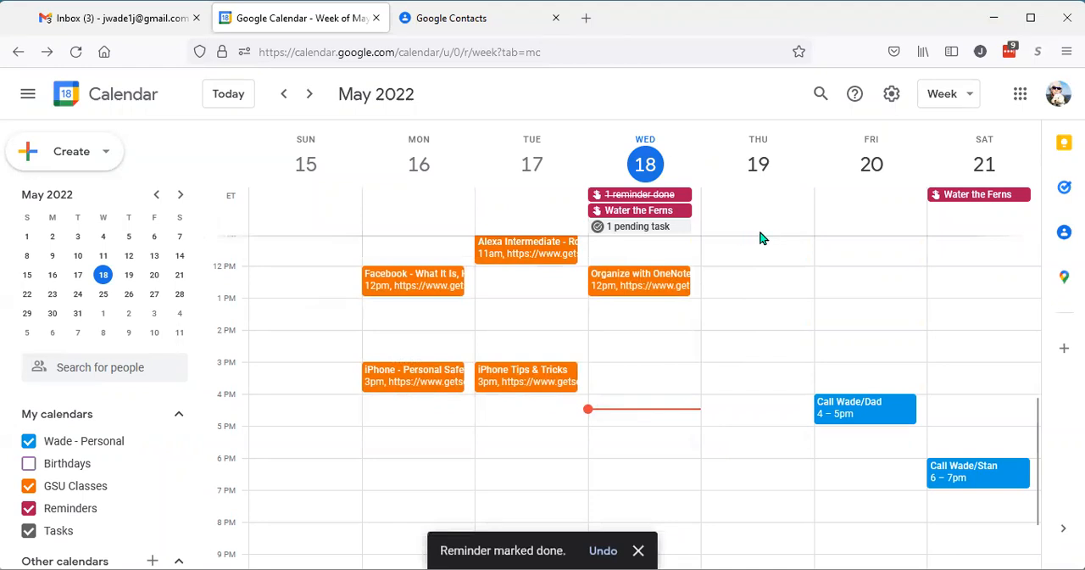